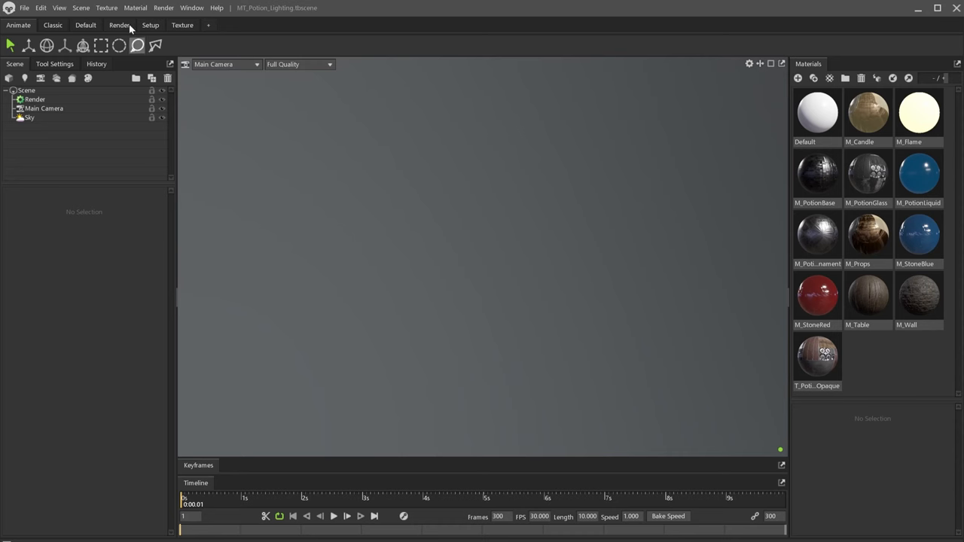
- Import SM_Potion_PROP.fbx from the Meshes folder into the scene
left_click(25, 7)
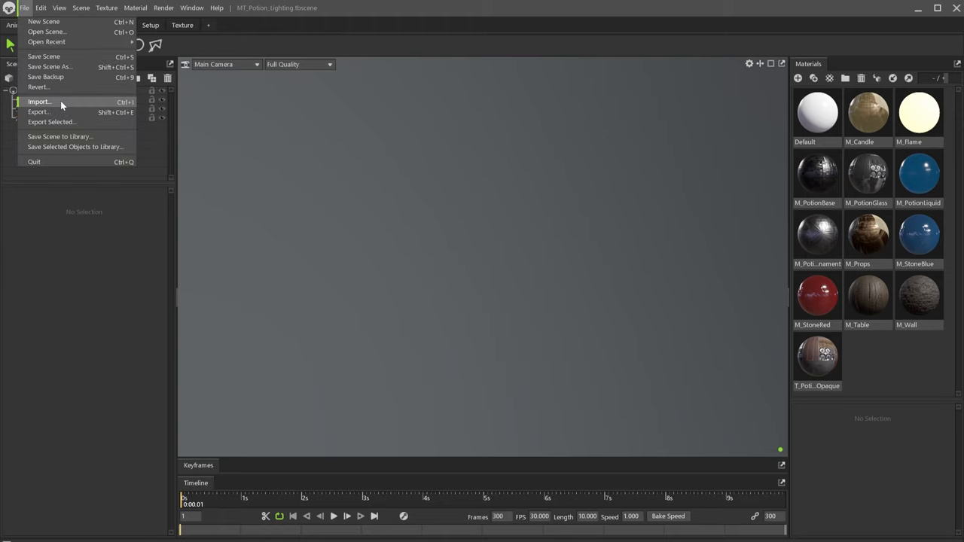
left_click(39, 101)
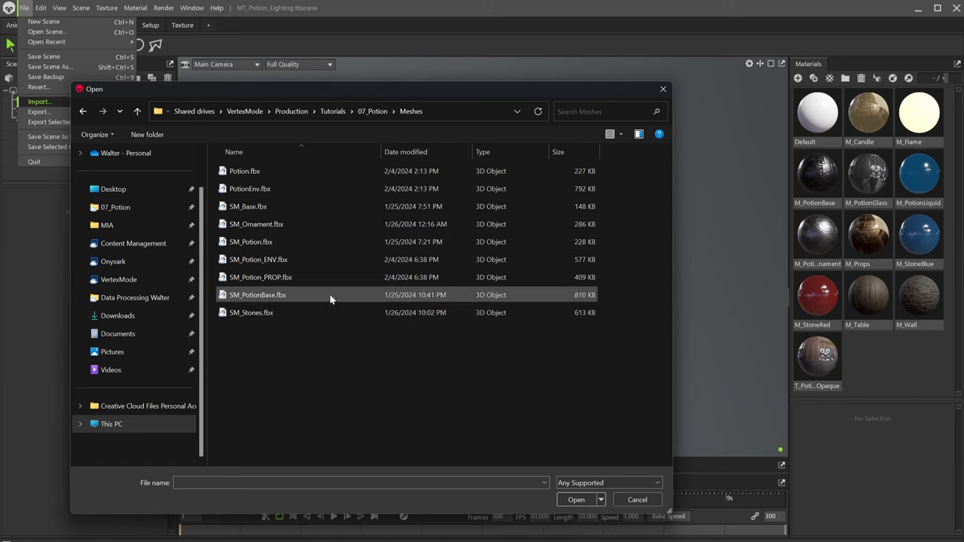
left_click(261, 277)
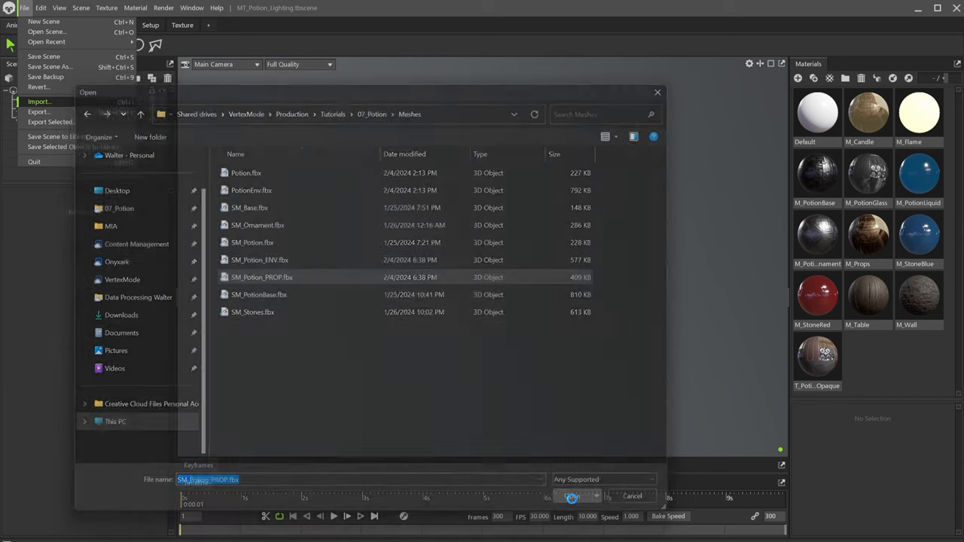
left_click(570, 495)
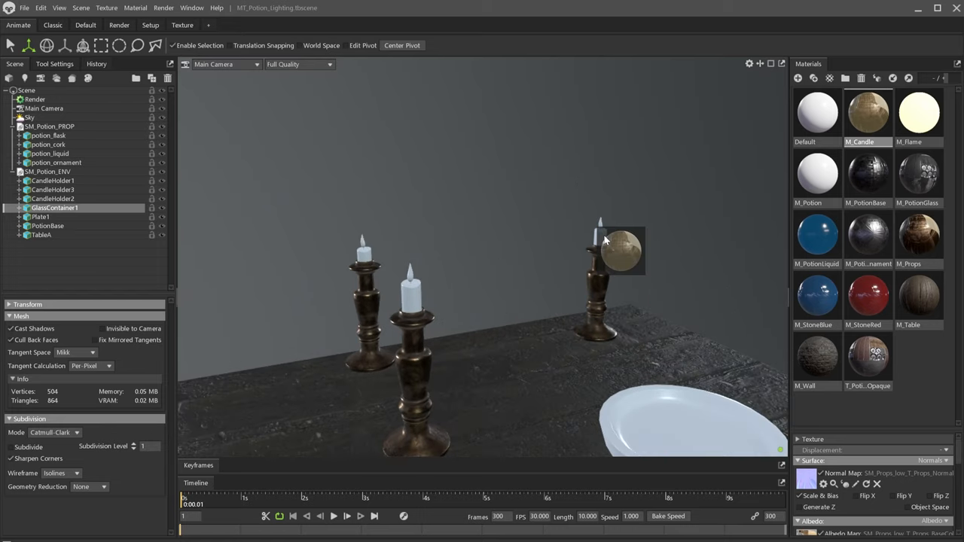
- Apply M_Candle to the candles and the blue M_PotionLiquid material to the potion liquid
left_click(918, 113)
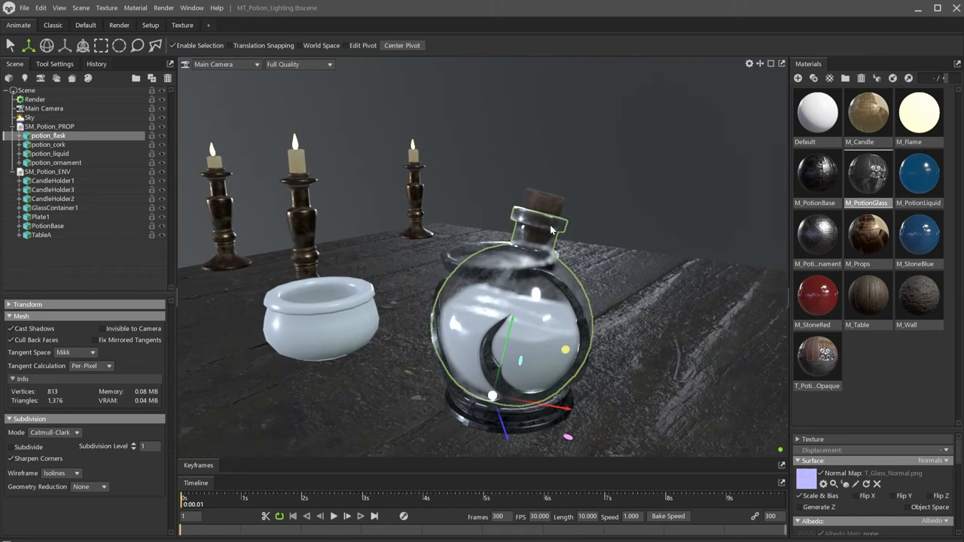
left_click(918, 173)
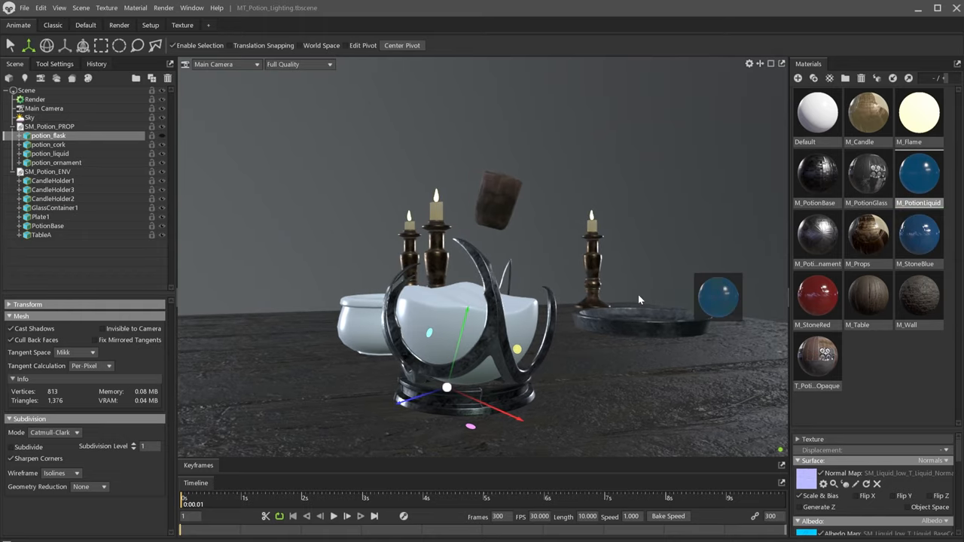
left_click_drag(640, 300, 553, 327)
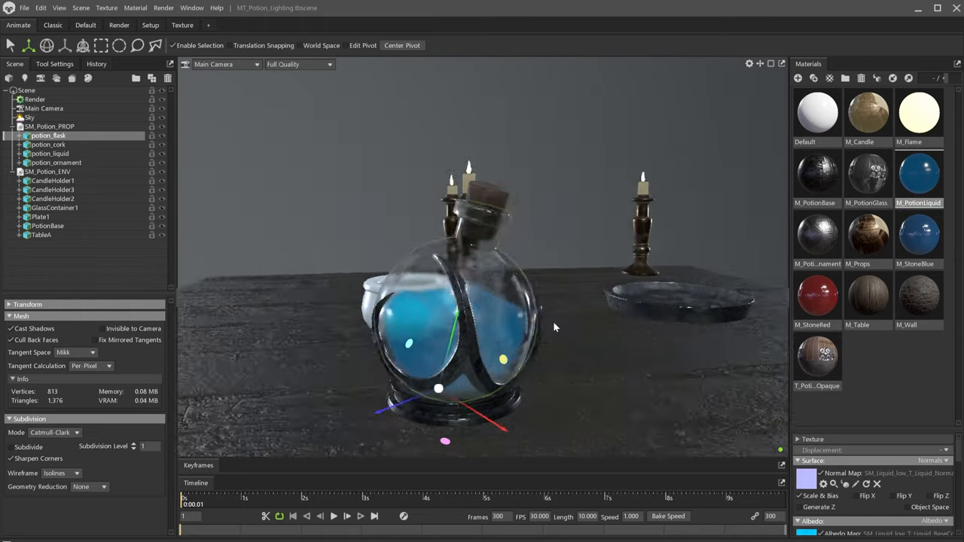
left_click(580, 288)
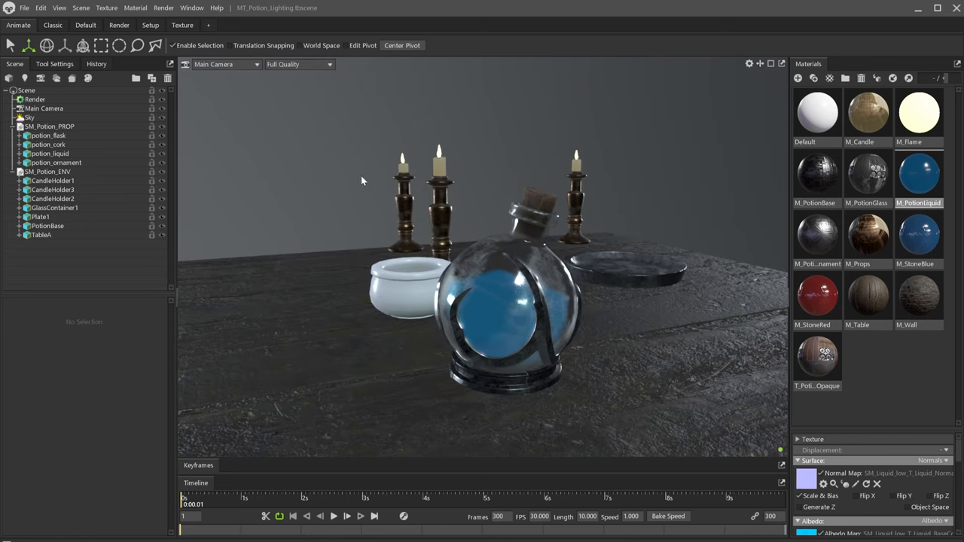
- Select Main Camera and frame it closely on the potion bottle
left_click(164, 8)
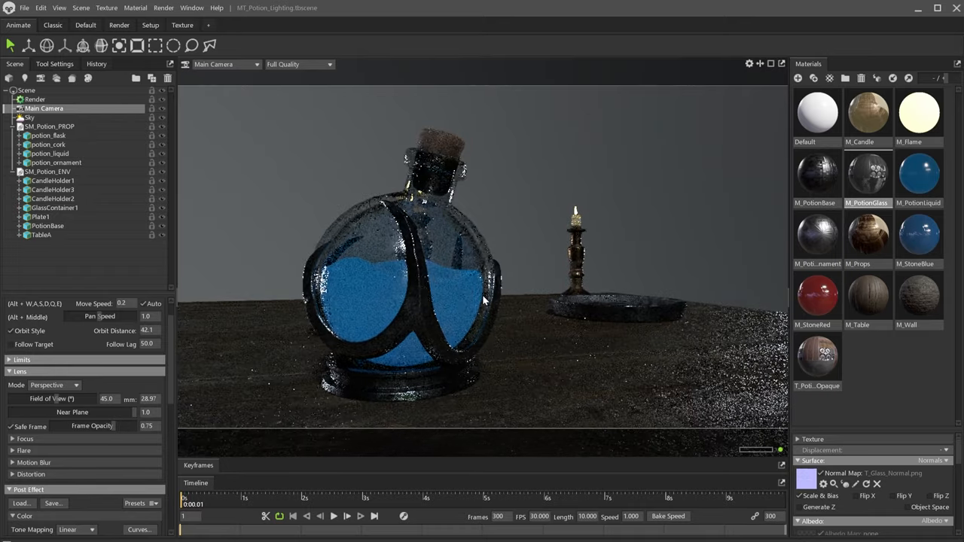
left_click_drag(482, 301, 519, 297)
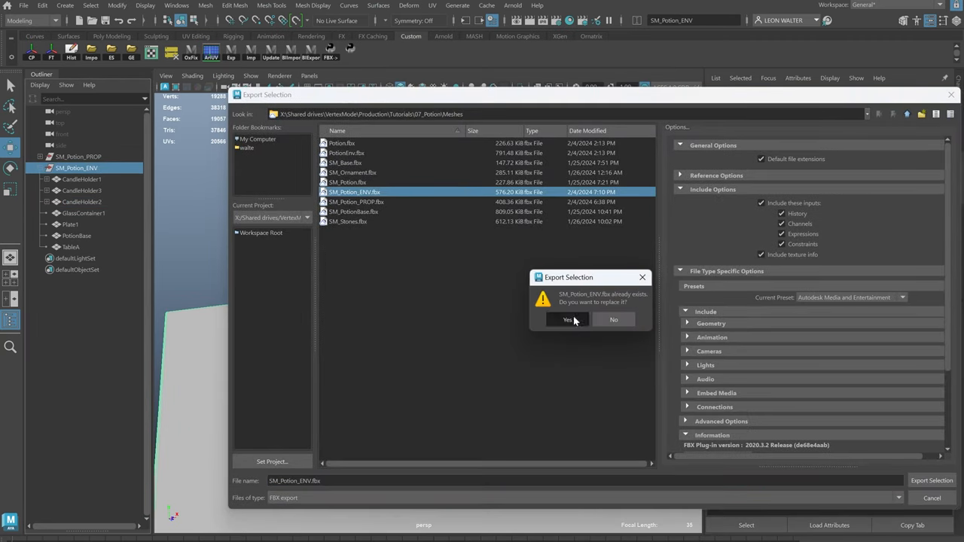
- Confirm overwriting SM_Potion_ENV.fbx with the re-exported environment set
left_click(567, 319)
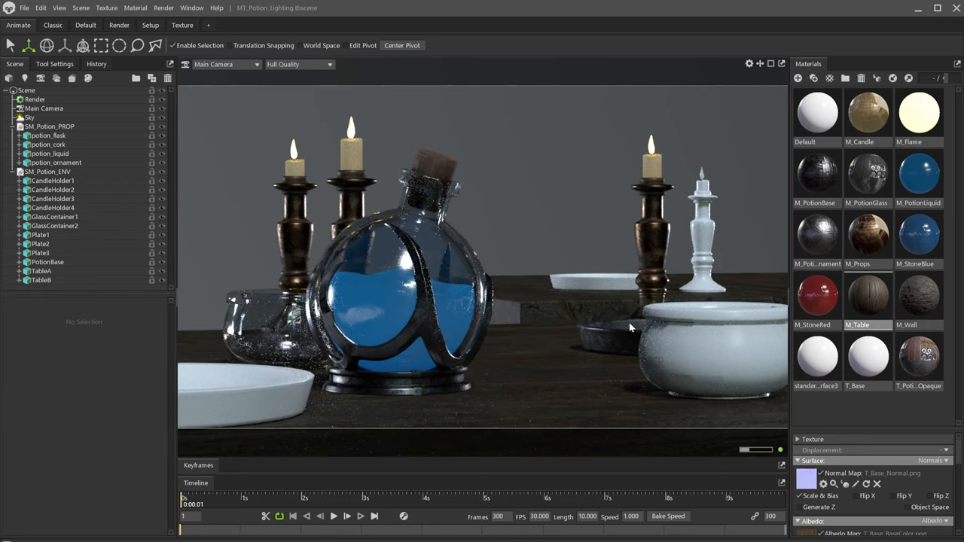
- Apply glass and metal materials to the new white bowls and plates
left_click(868, 113)
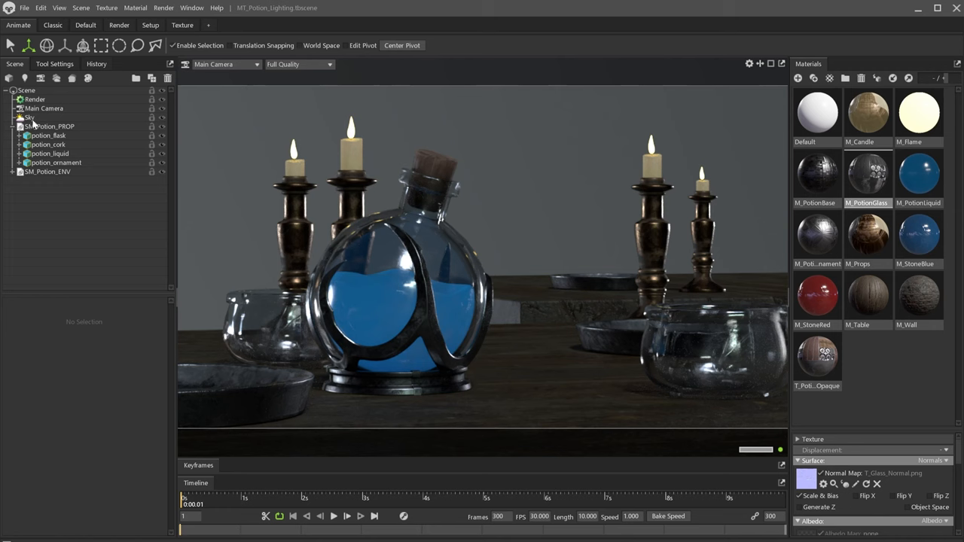
left_click(29, 117)
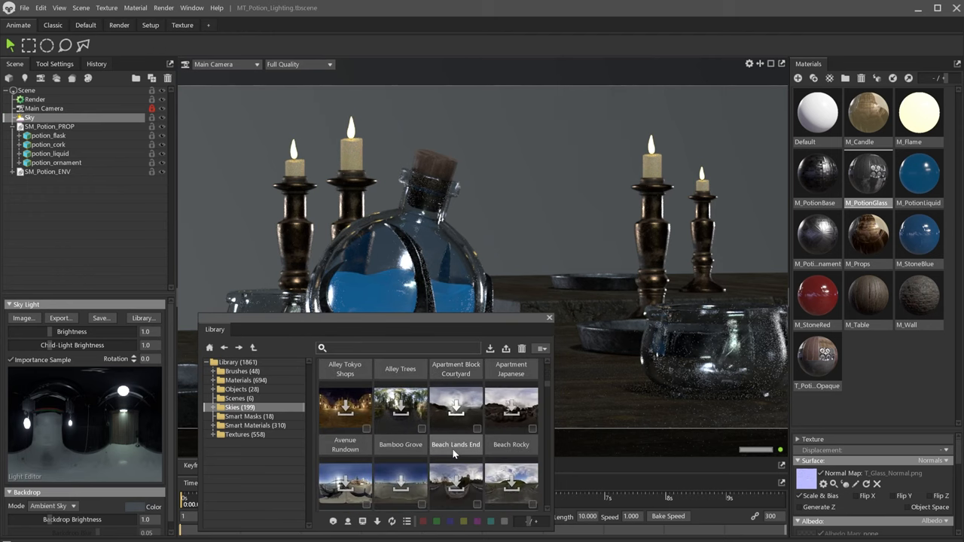
- Choose the Castle Entrance Este sky from the Skies library and close the library
scroll("down", 3)
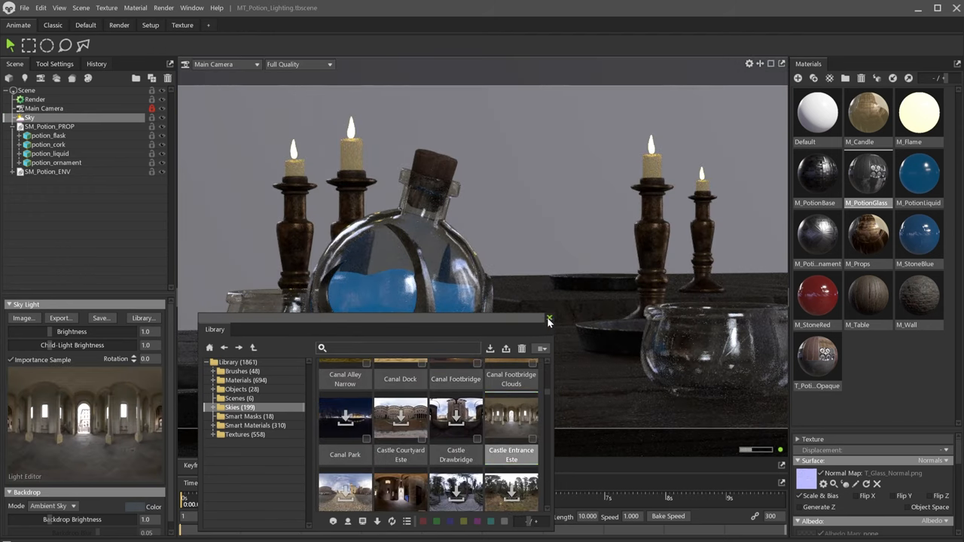
left_click(549, 319)
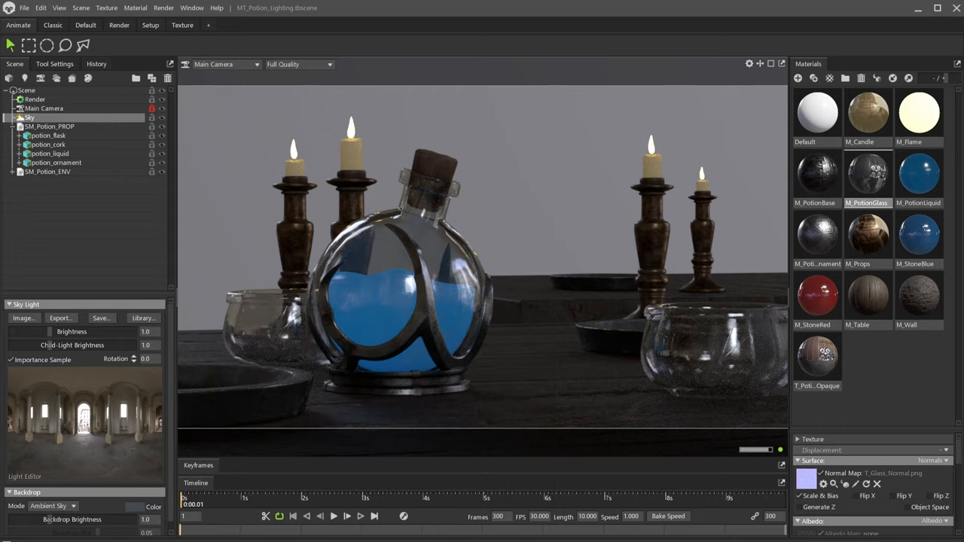
type("15.5")
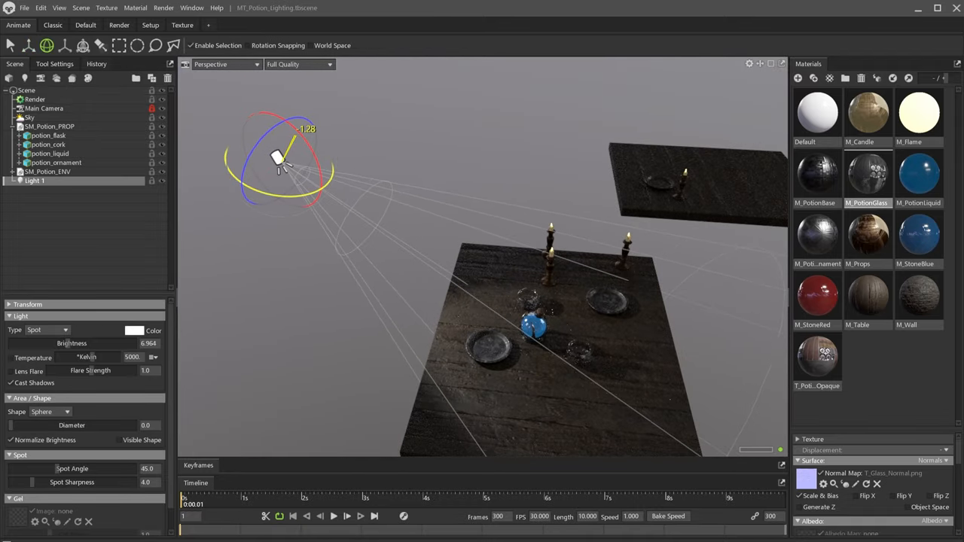
- Change the viewport to a different view from the camera dropdown
left_click(226, 64)
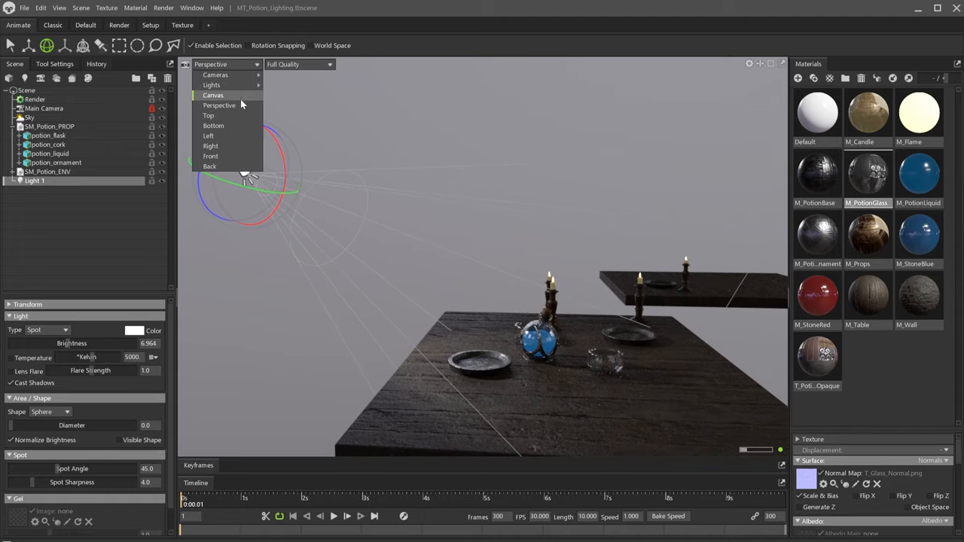
left_click(219, 104)
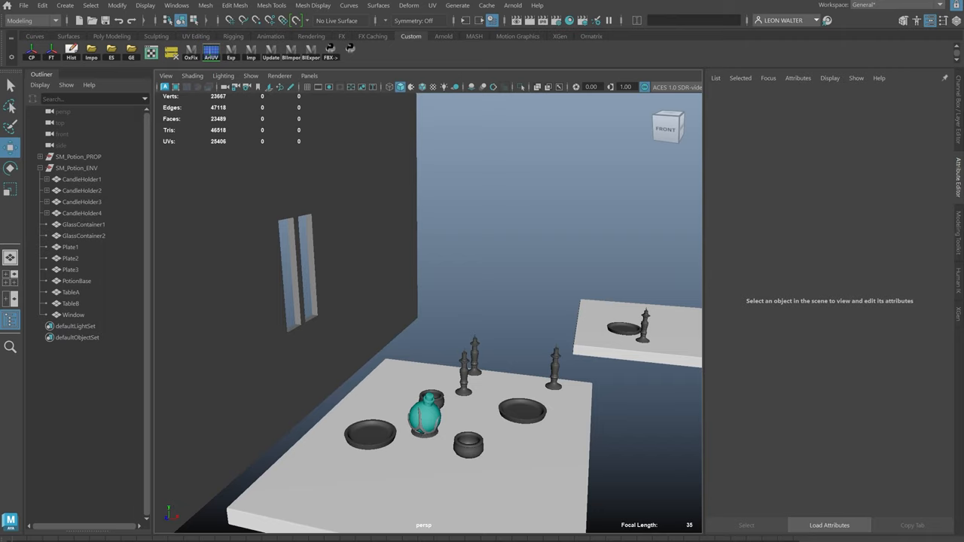
- Open the right-click options menu in the Maya viewport while modeling the window wall
right_click(561, 241)
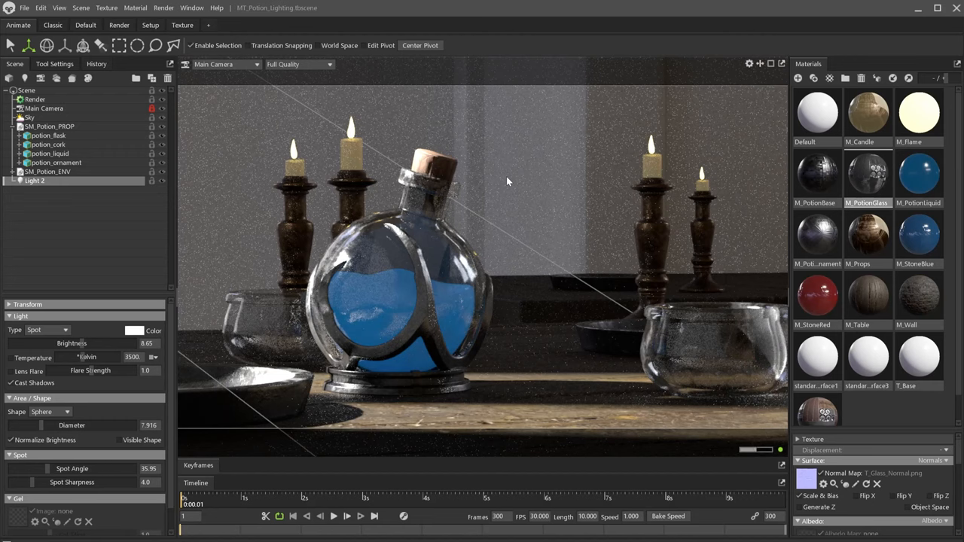
mouse_move(753, 231)
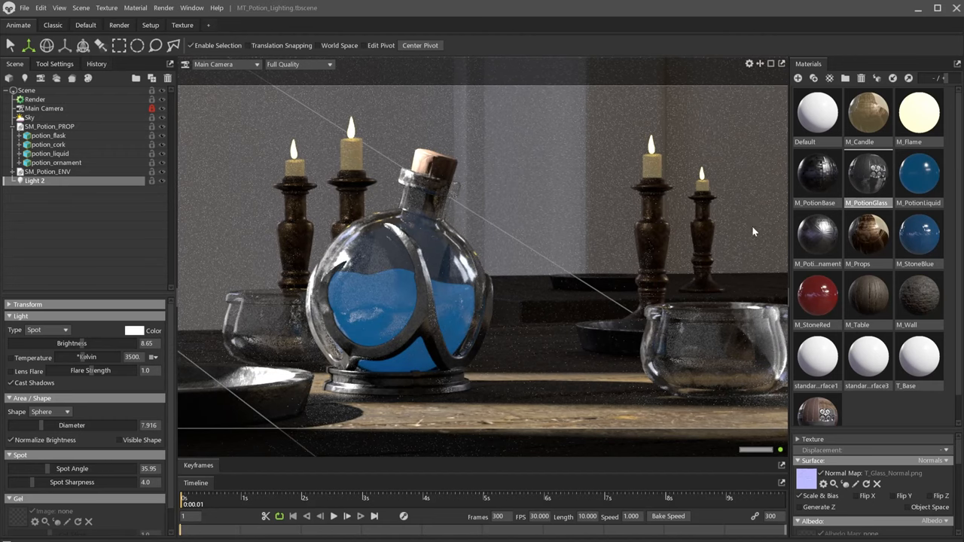
- Apply the M_Wall brick material to the back wall and switch to Perspective view
left_click(918, 301)
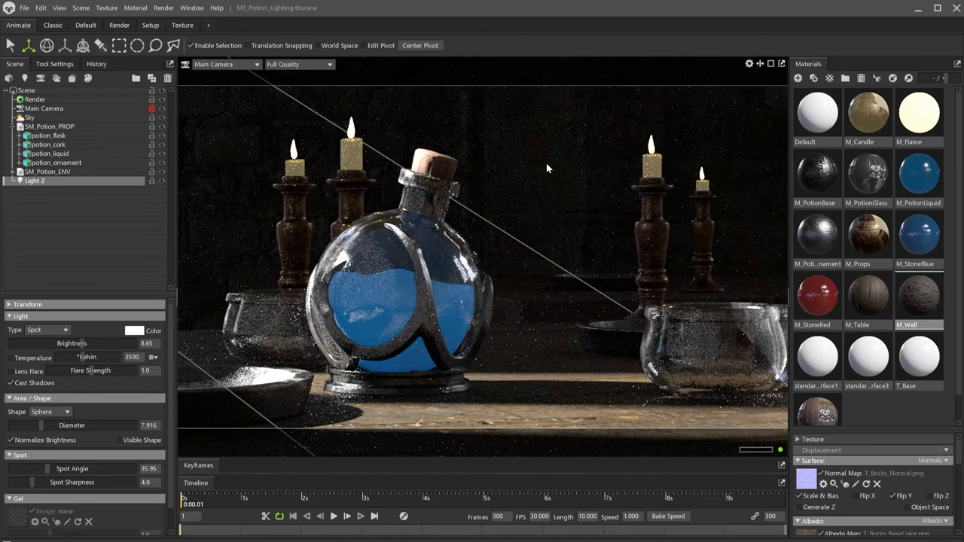
left_click(226, 64)
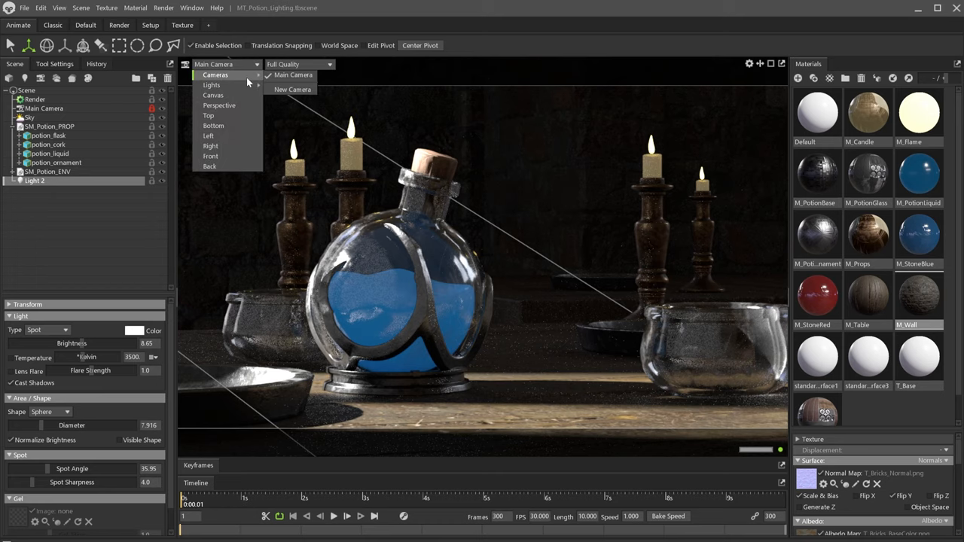
left_click(219, 105)
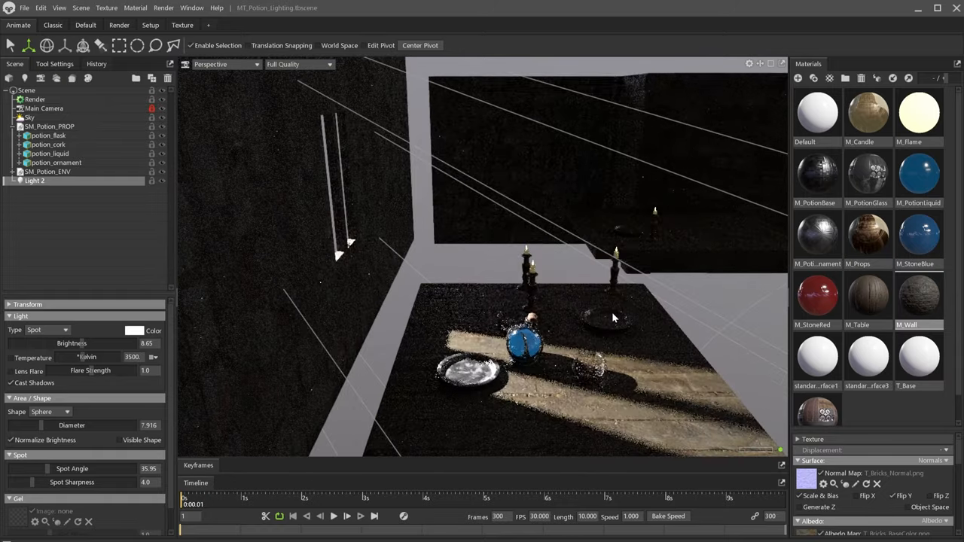
- Select Sky and pick City Hall Balcony from the sky library
left_click(29, 117)
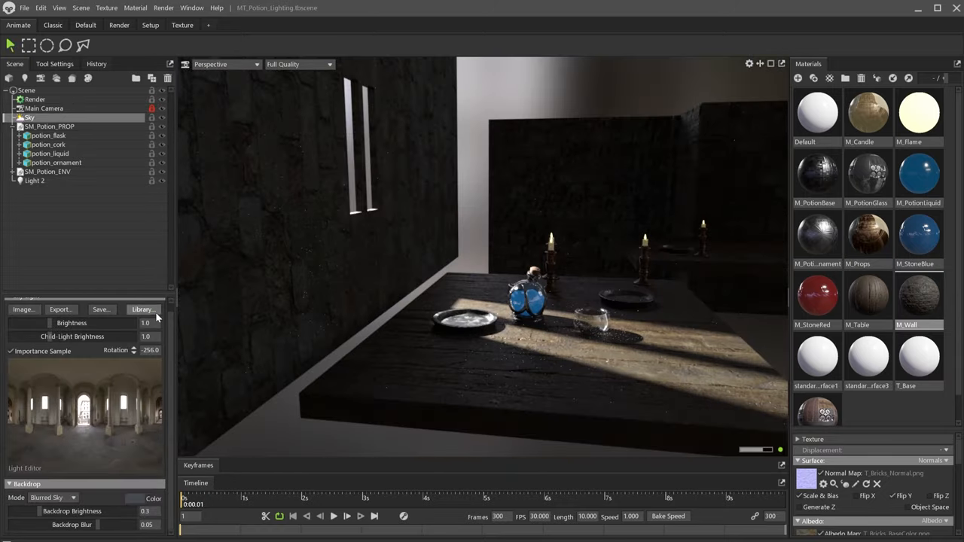
left_click(143, 308)
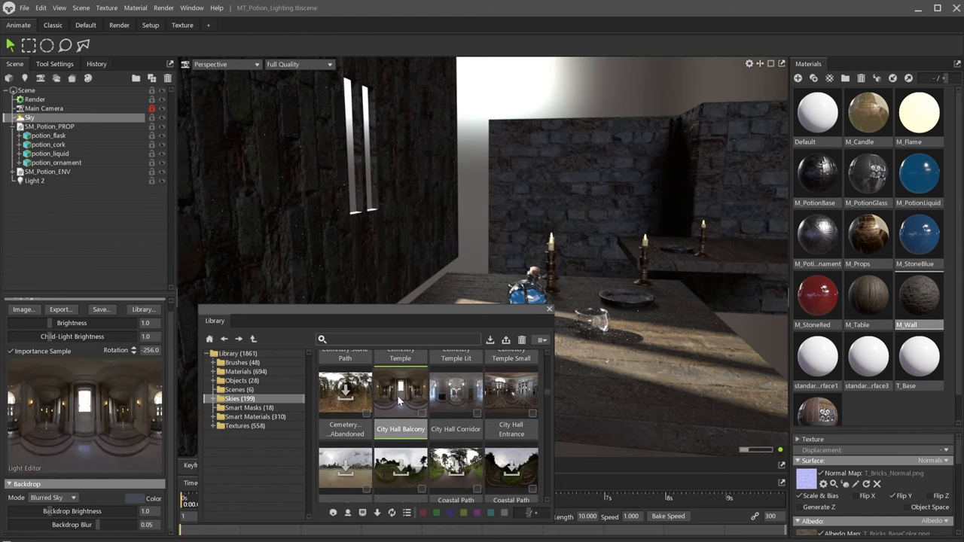
left_click(548, 309)
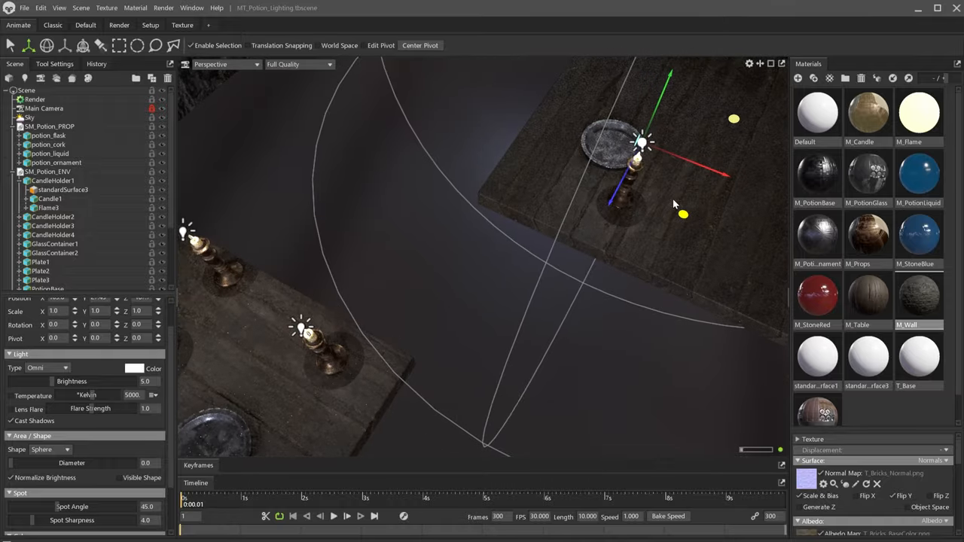
- Adjust the omni light placed above a candle flame
left_click(226, 64)
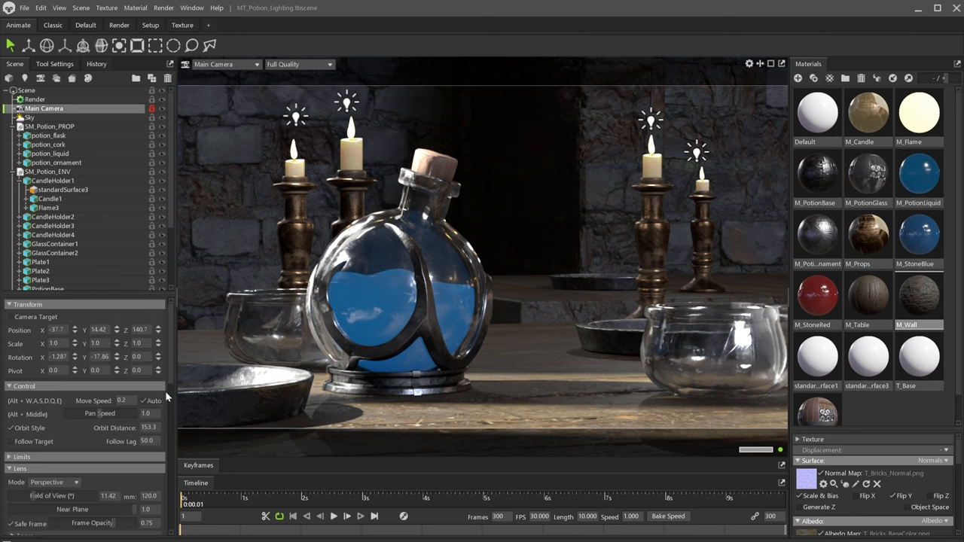
- Enable ray-traced depth of field on the camera and set the focus point on the bottle
scroll("down", 3)
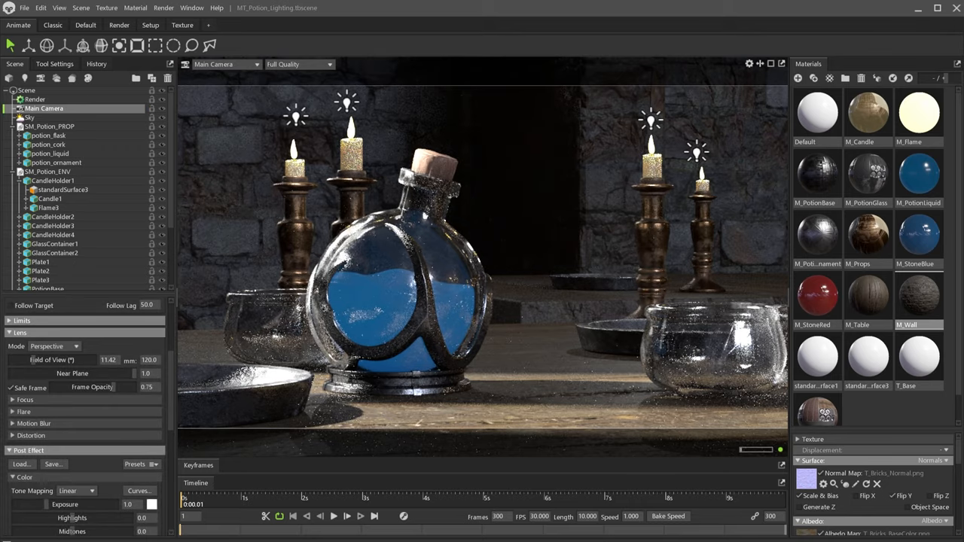
left_click(25, 399)
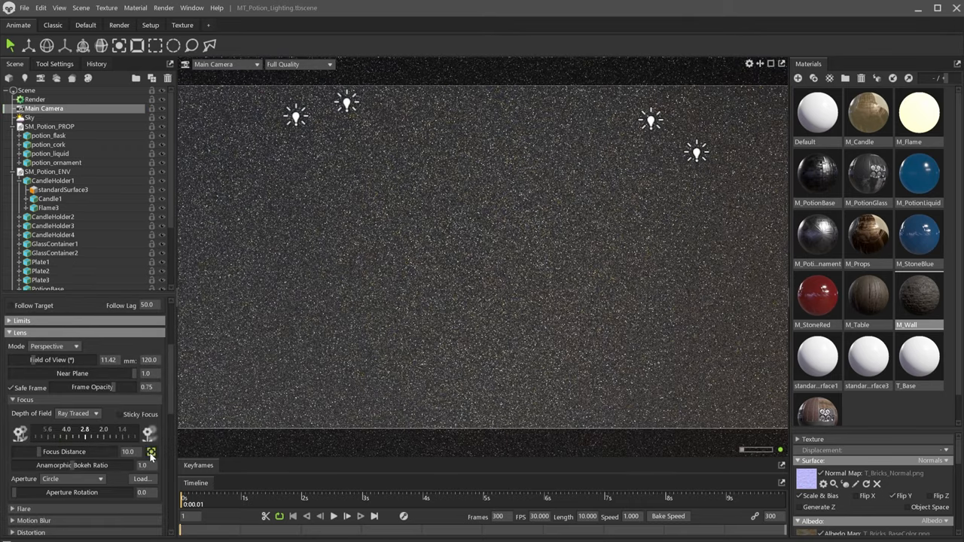
left_click(152, 451)
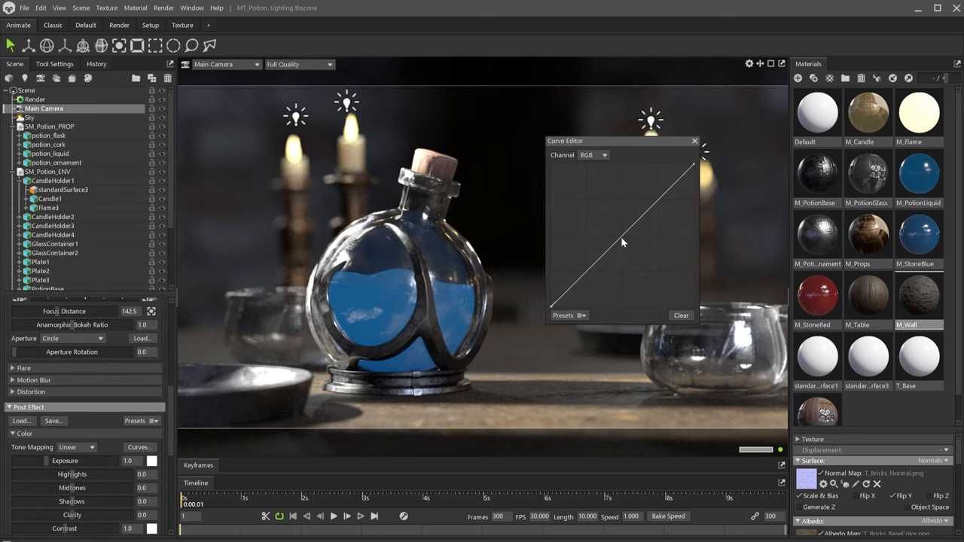
- Bend the RGB tone curve into an S, lowering shadows and lifting highlights
left_click_drag(622, 241, 590, 281)
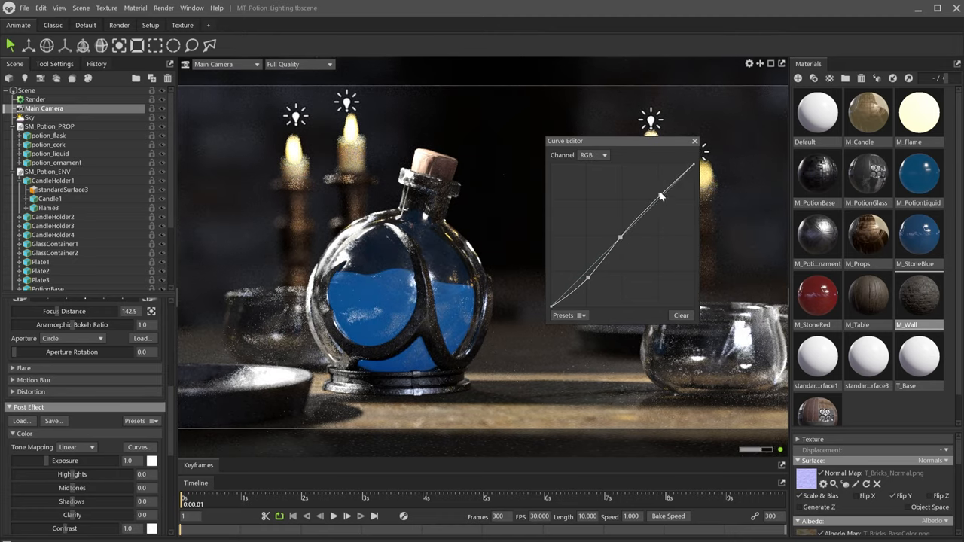
left_click_drag(659, 197, 659, 197)
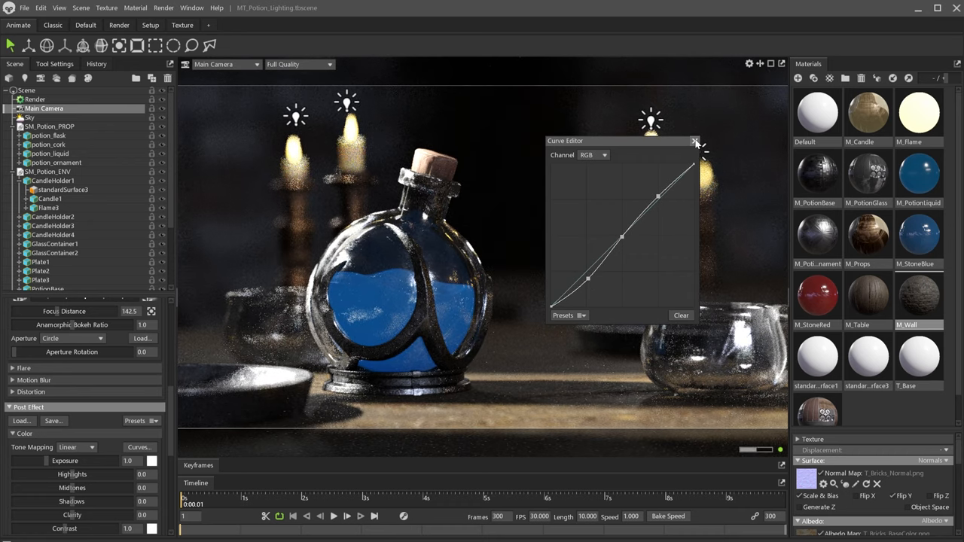
- Close the curve editor and set Sharpen 1.0, Bloom Brightness 0.155, Bloom Size 0.1
left_click(694, 140)
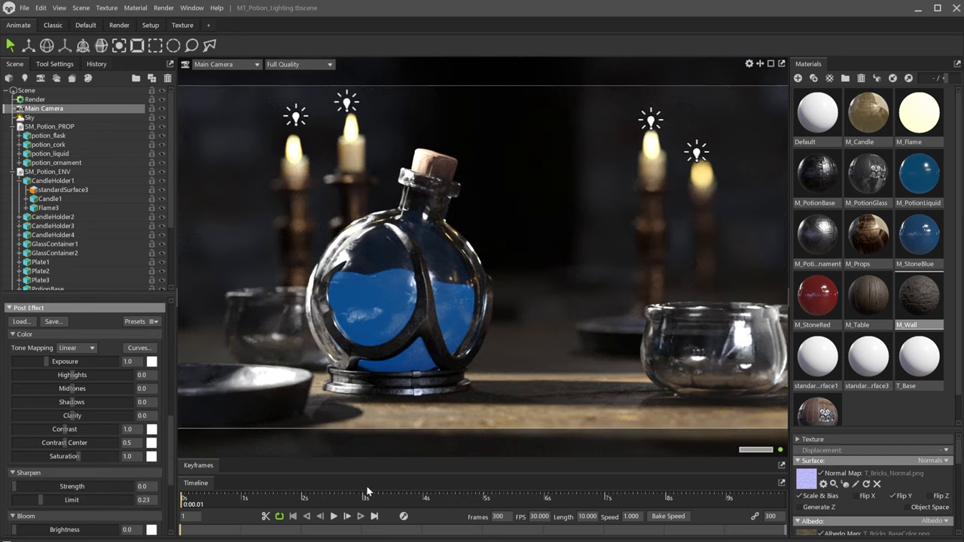
scroll("down", 3)
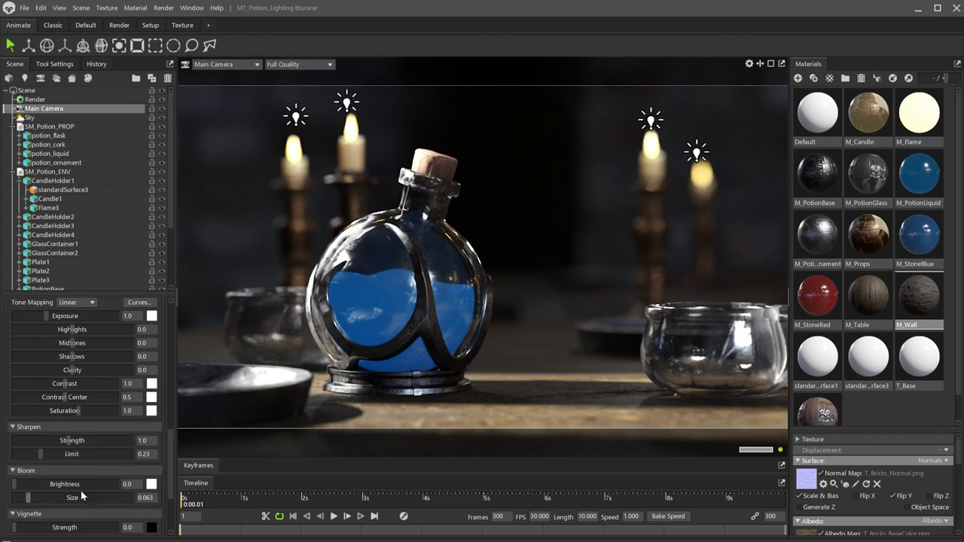
mouse_move(17, 488)
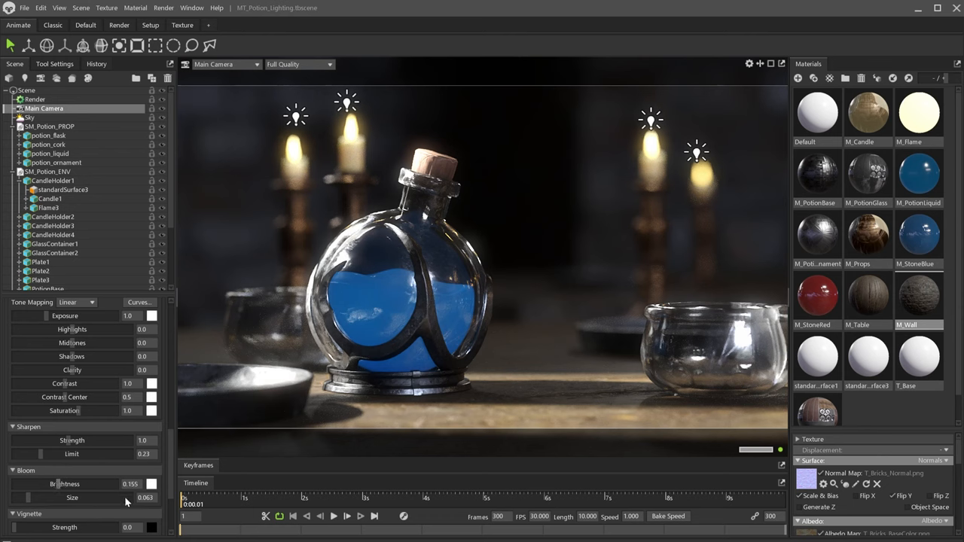
triple_click(128, 497)
type("0.1")
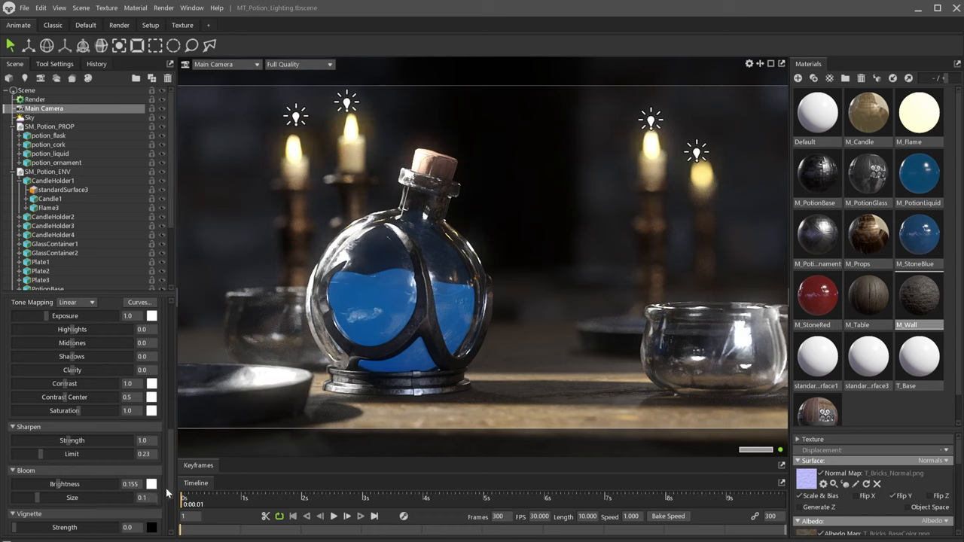
- Add a vignette darkening the image edges, then select the environment model group
scroll("down", 3)
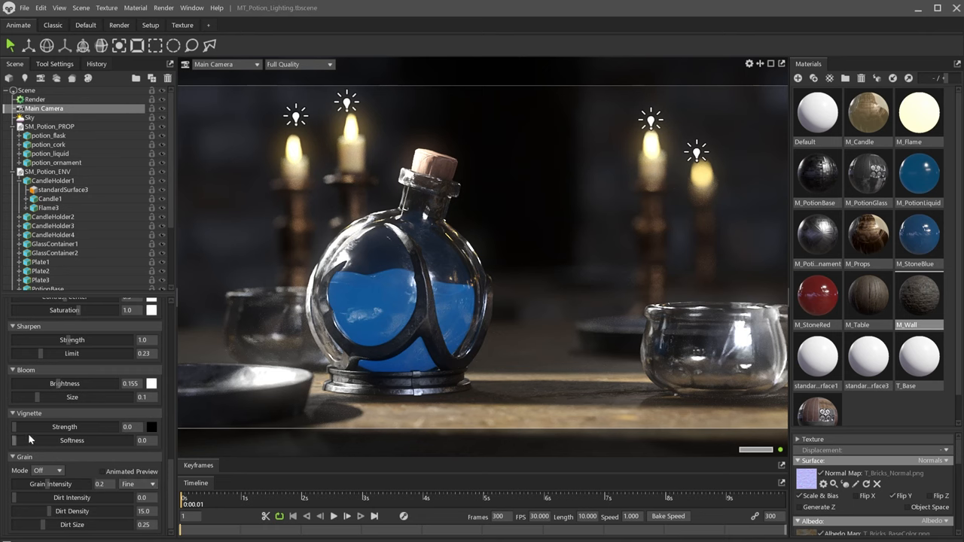
left_click_drag(19, 427, 30, 427)
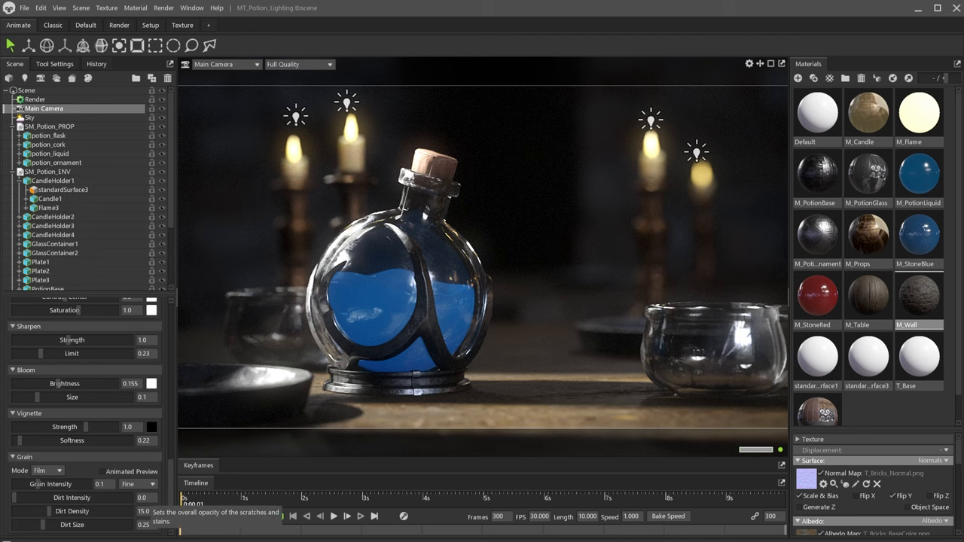
left_click(138, 483)
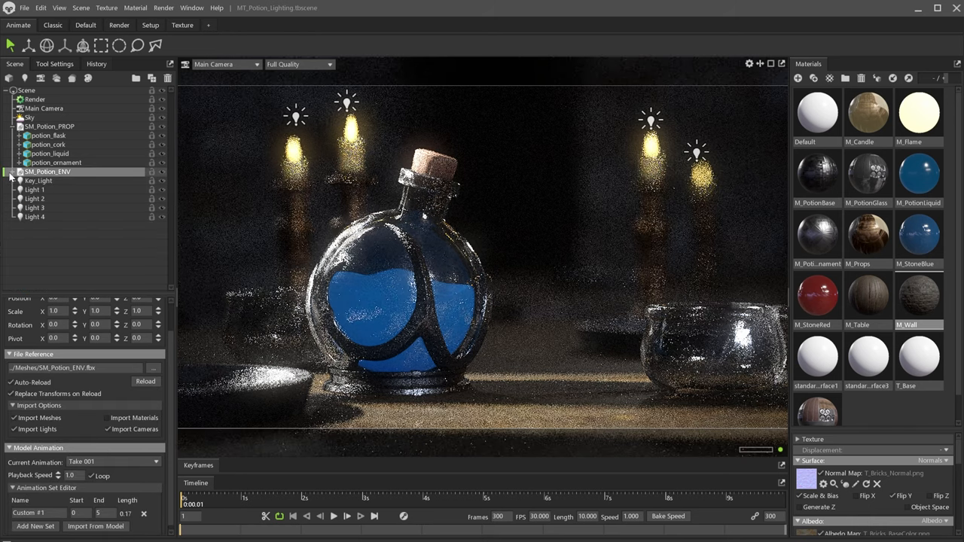
- Select Key_Light in the Scene outliner to show its spot light properties
left_click(38, 181)
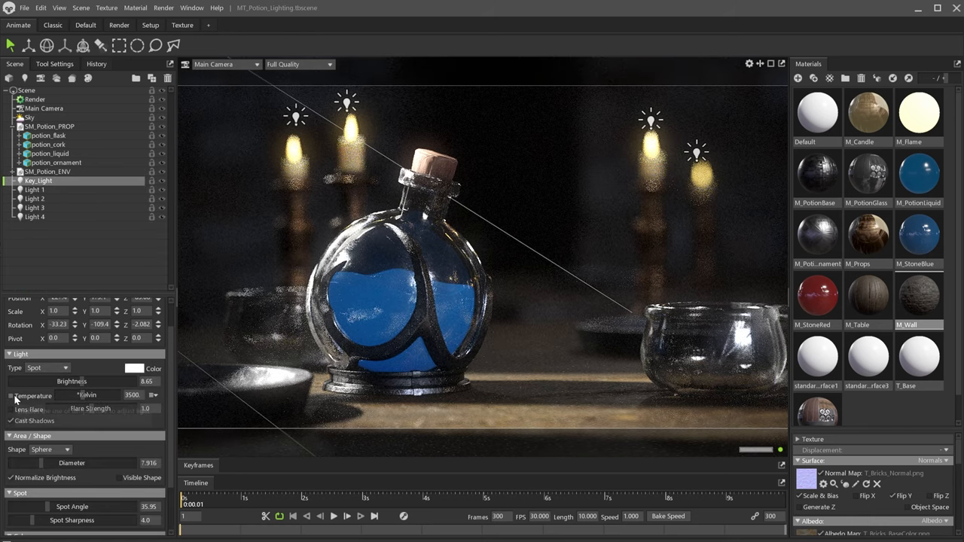
left_click(11, 395)
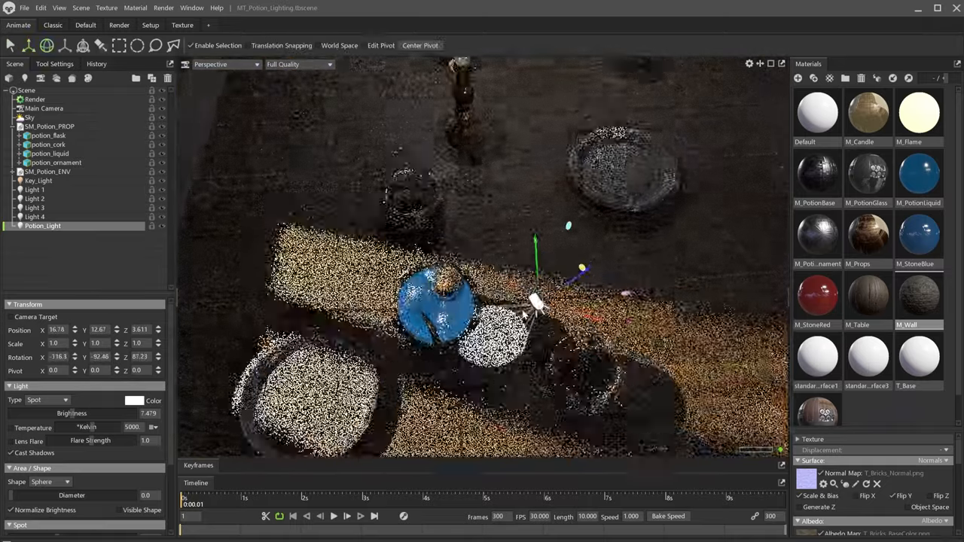
- Return to the main camera view and select Main Camera to view its settings
left_click(226, 64)
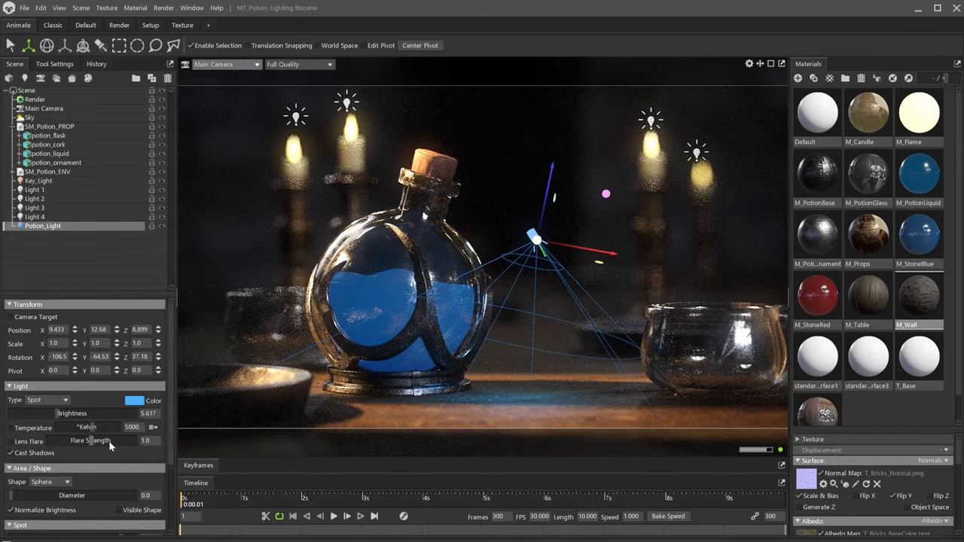
left_click(83, 257)
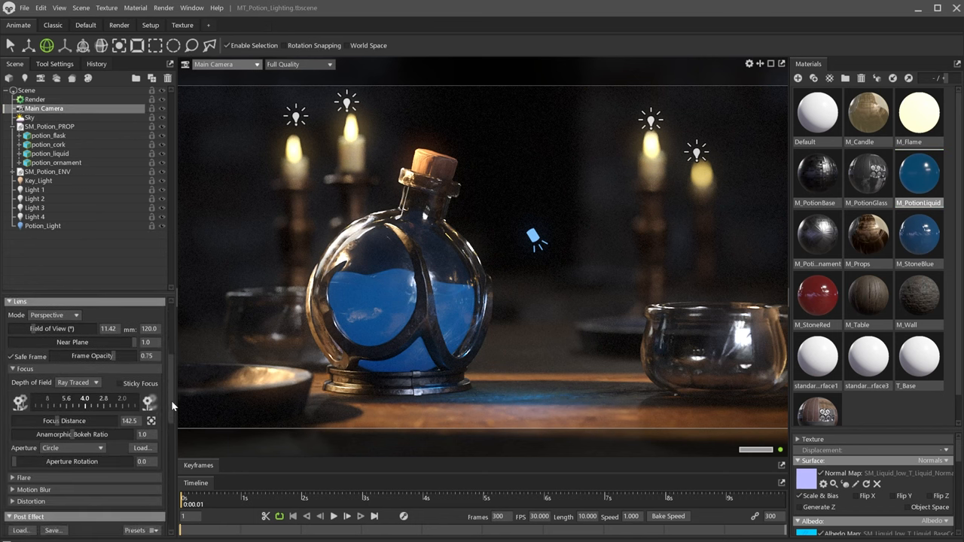
scroll("down", 3)
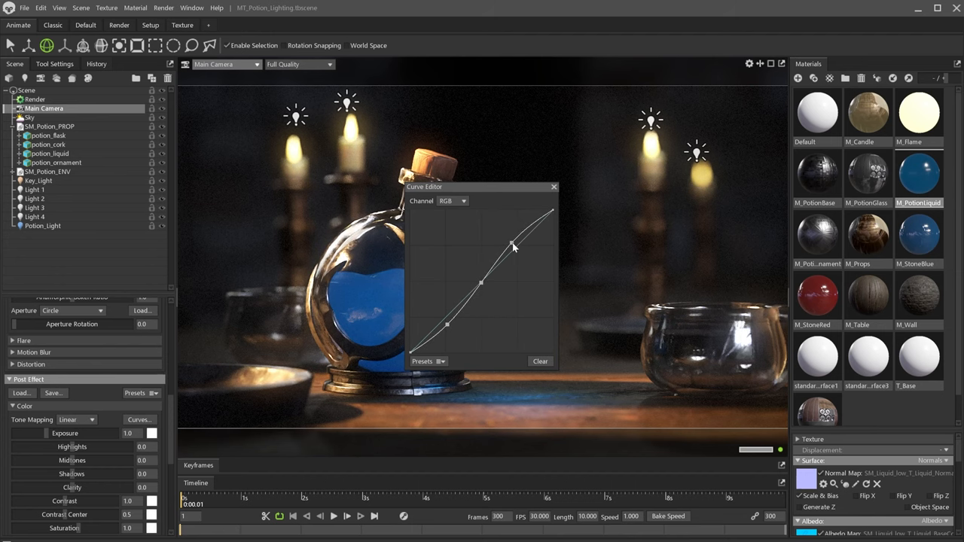
- Steepen the tone curve, then select the right glass container and a candle holder
left_click_drag(512, 247, 461, 321)
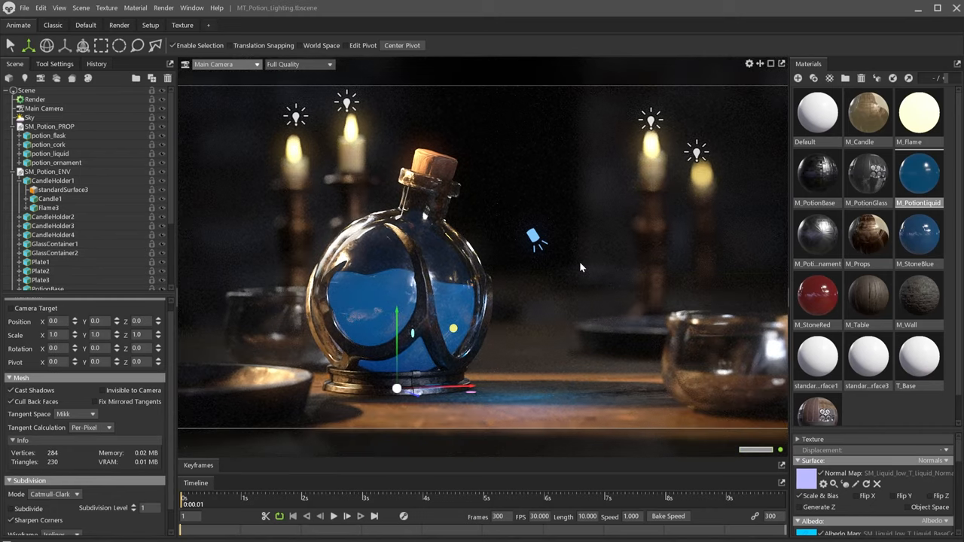
mouse_move(736, 288)
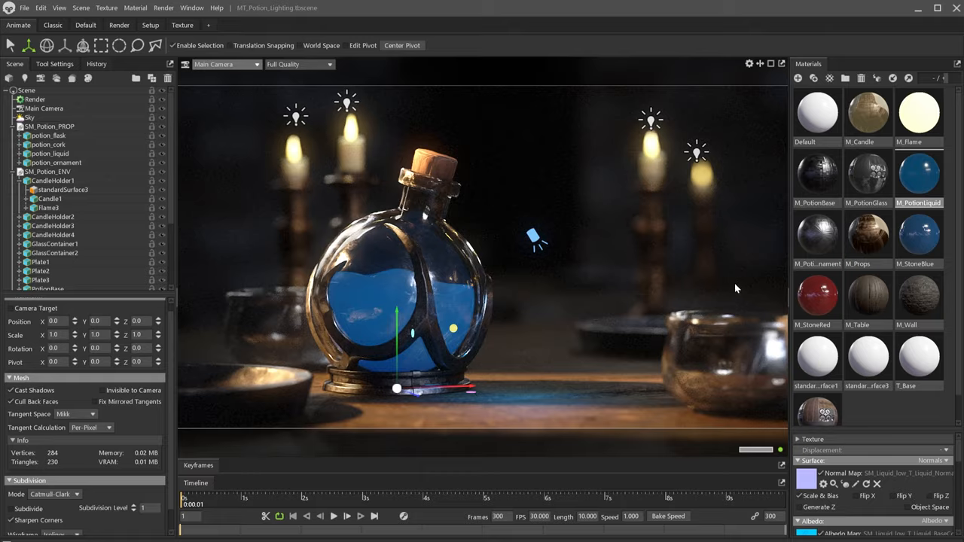
left_click(29, 116)
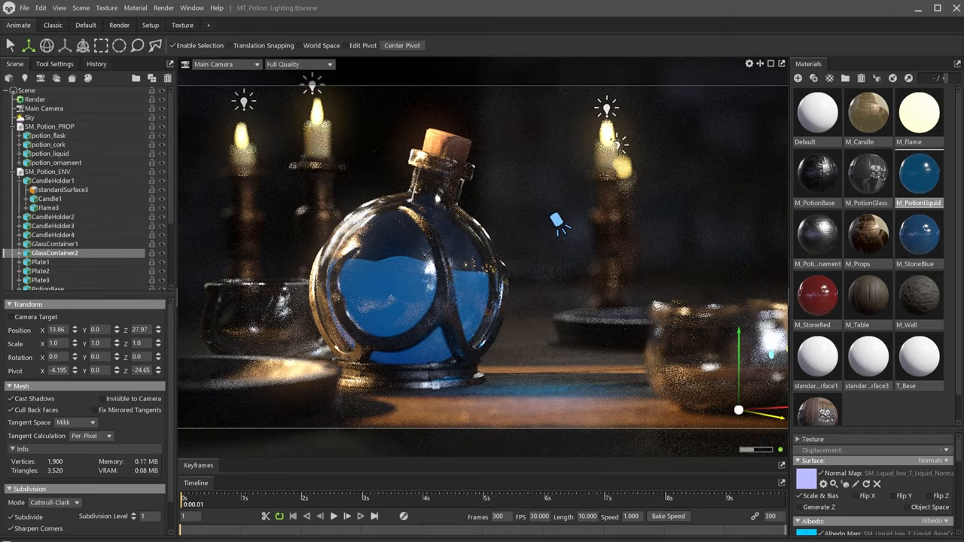
left_click(41, 261)
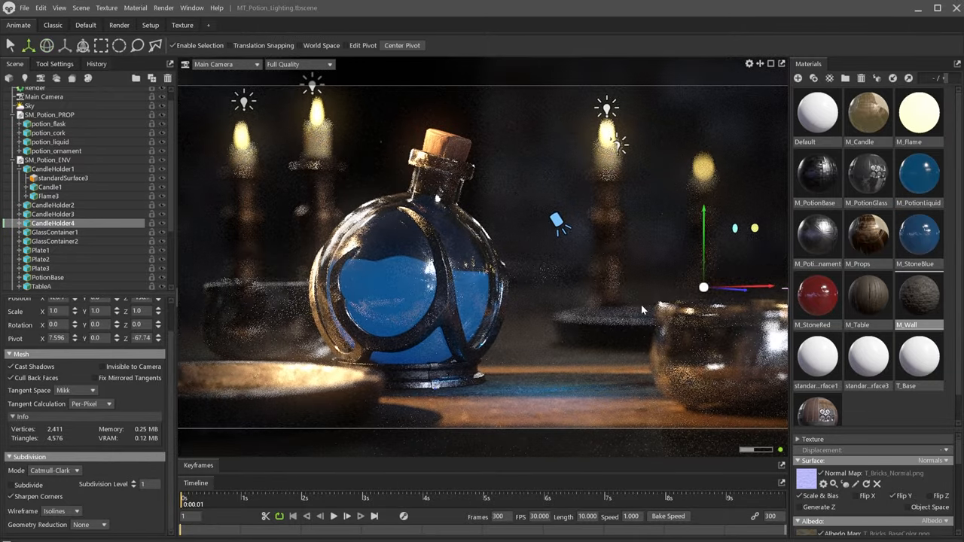
- Select the sky environment and another scene object, then scroll through its properties
left_click(29, 116)
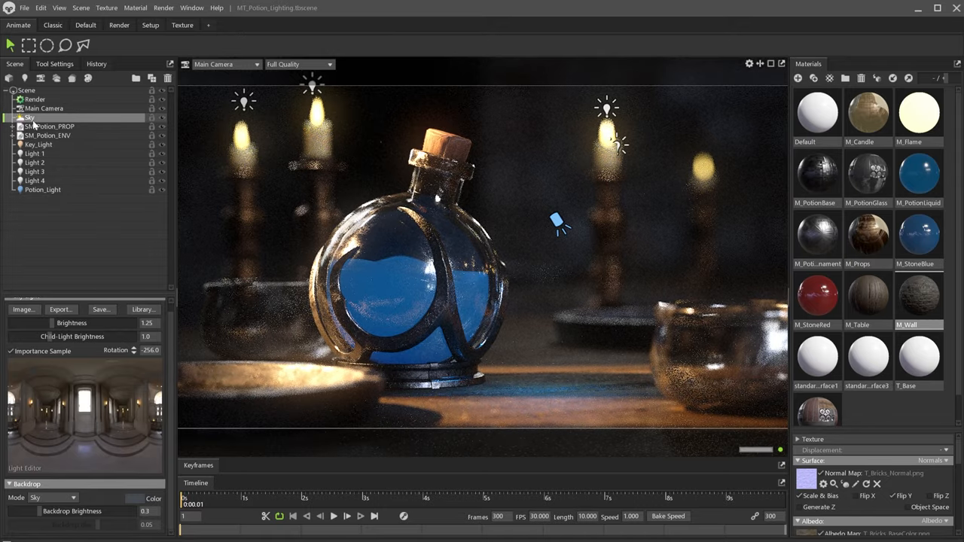
left_click(35, 180)
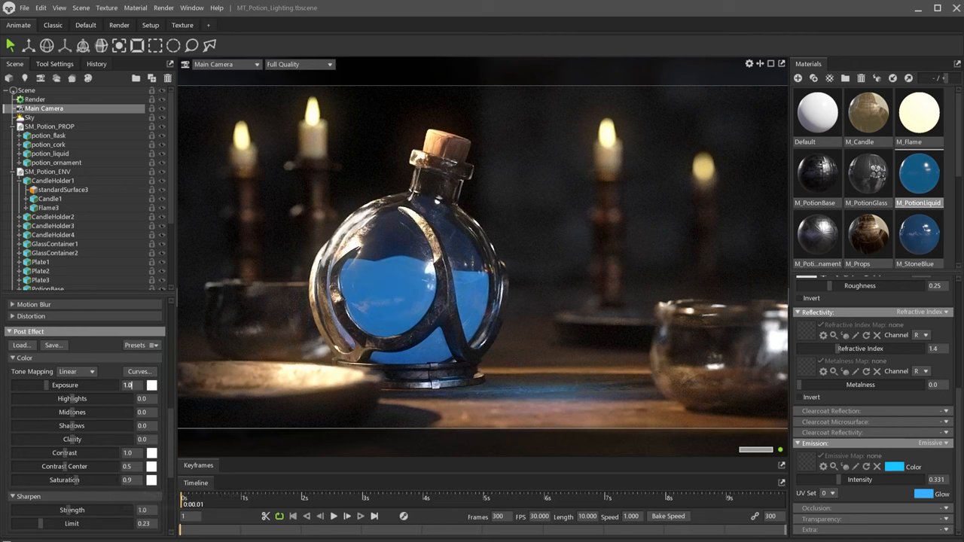
scroll("down", 3)
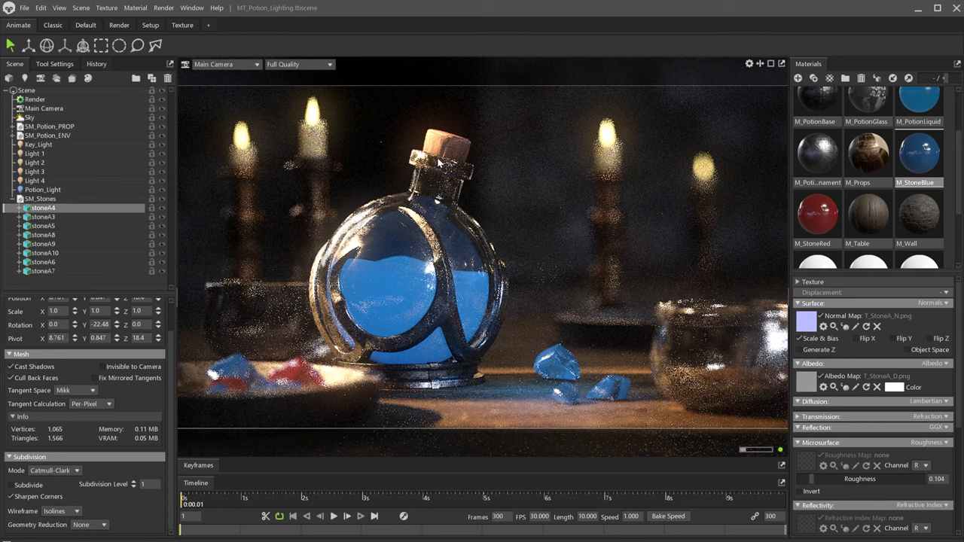
- Select Potion_Light and edit the potion liquid's Emission Intensity
left_click(43, 108)
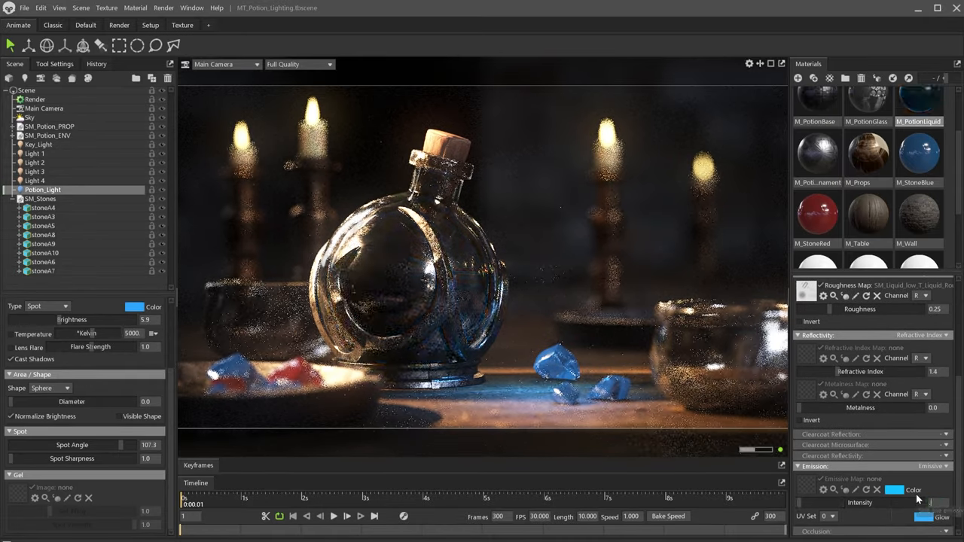
left_click(35, 152)
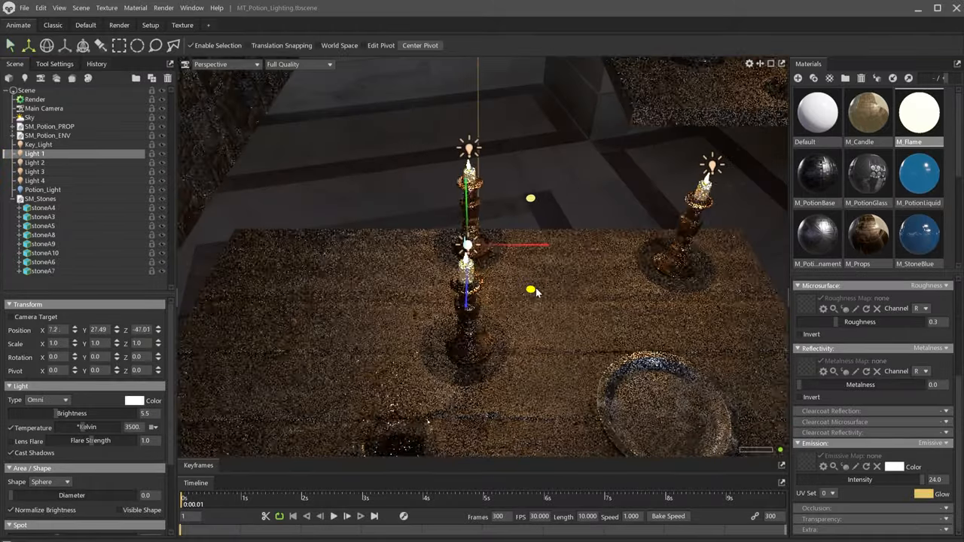
- Switch the viewport back to Main Camera showing warm lights behind the potion bottle
left_click(226, 64)
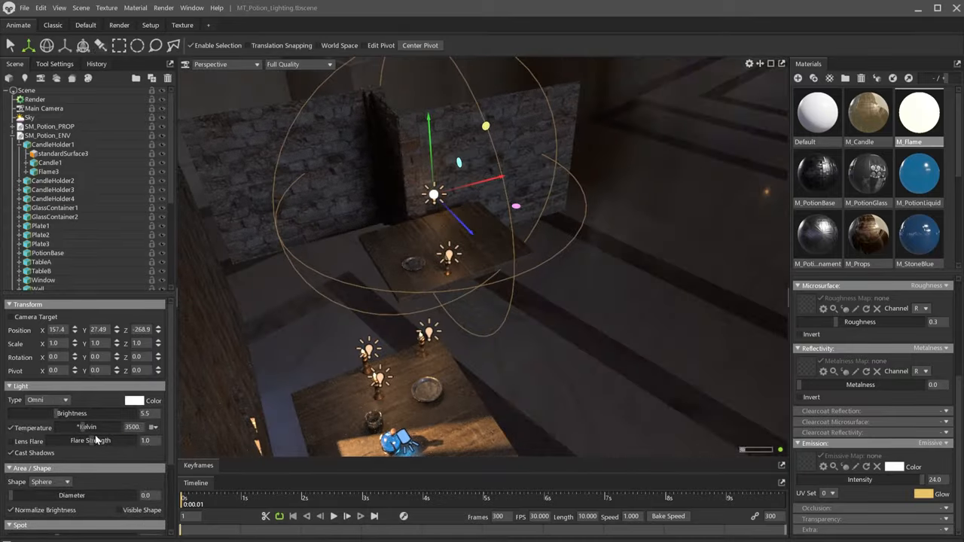
left_click(225, 64)
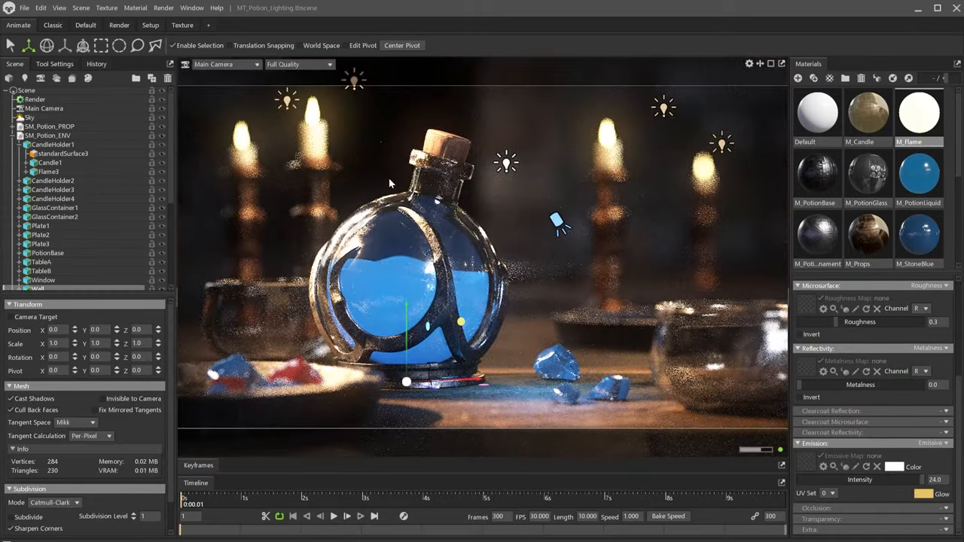